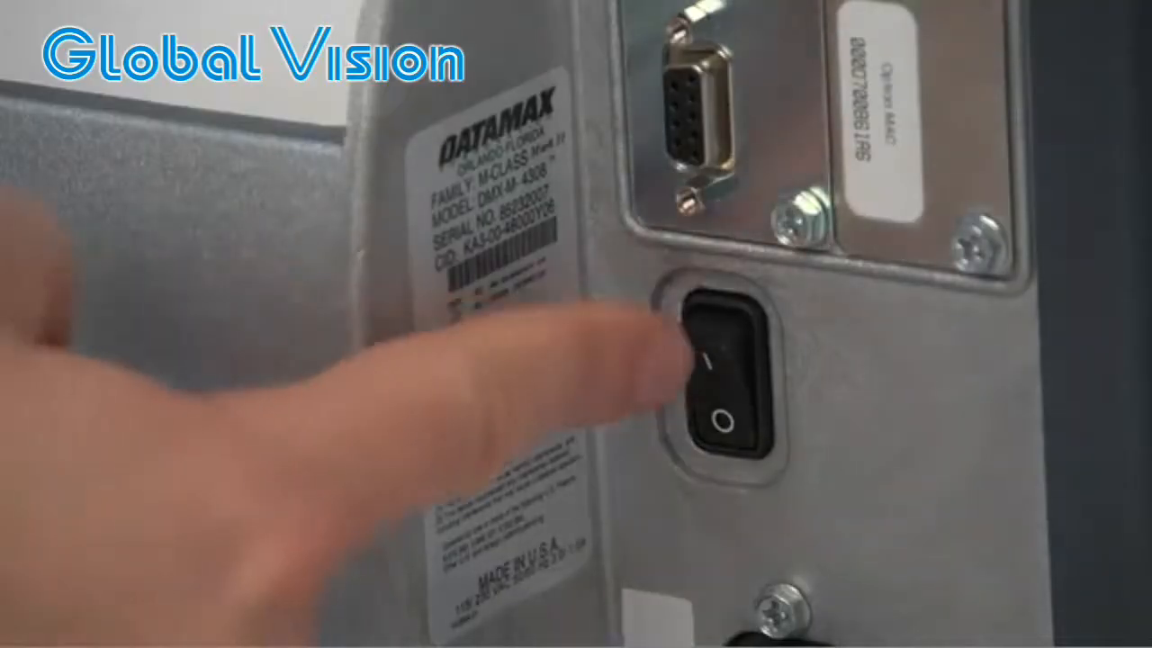
- Switch the printer on so the display shows the menu settings groups
{"action": "left_click", "coordinate": [724, 378]}
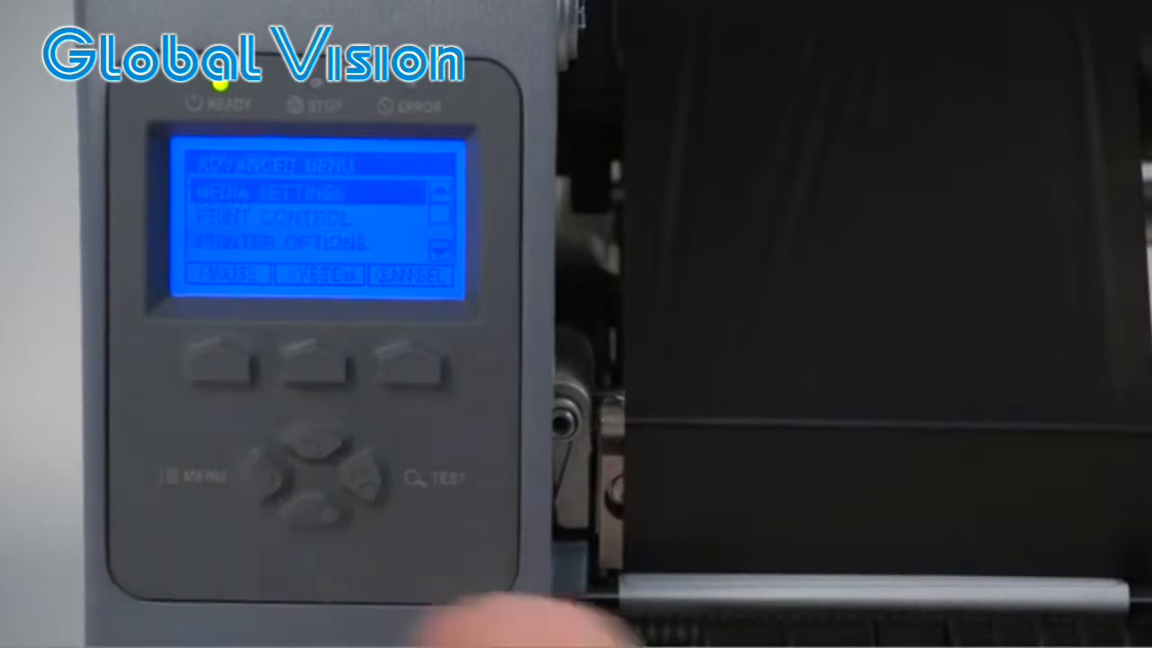
- Enable the present sensor mode under Printer Options and return to the READY screen
{"action": "left_click", "coordinate": [310, 489]}
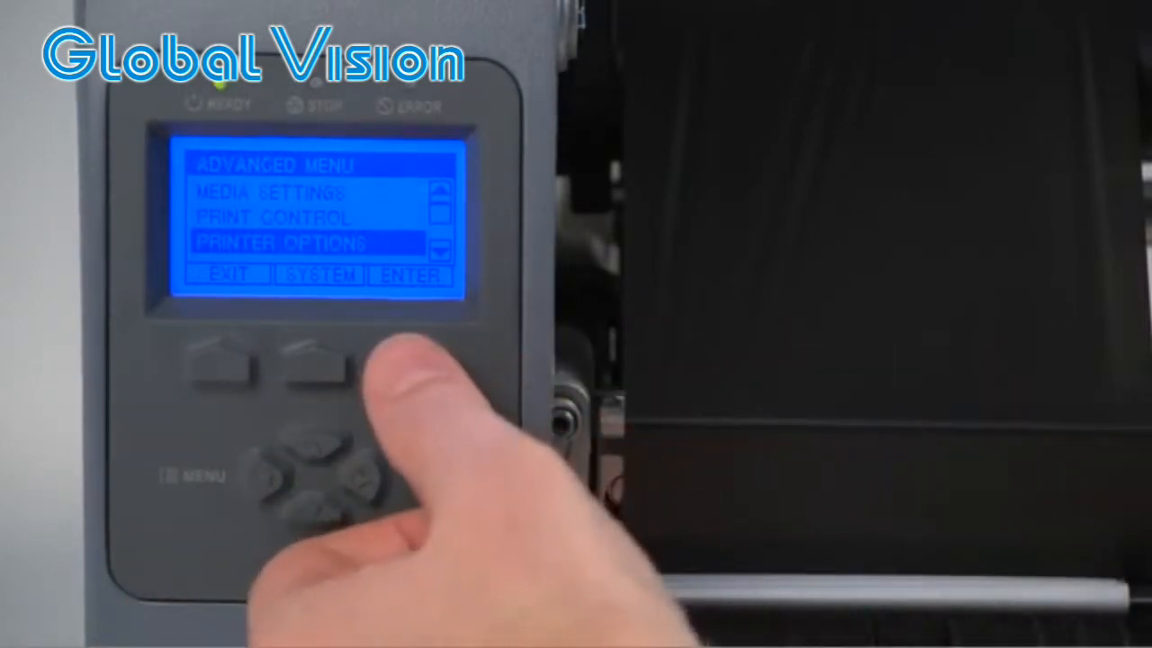
{"action": "left_click", "coordinate": [320, 472]}
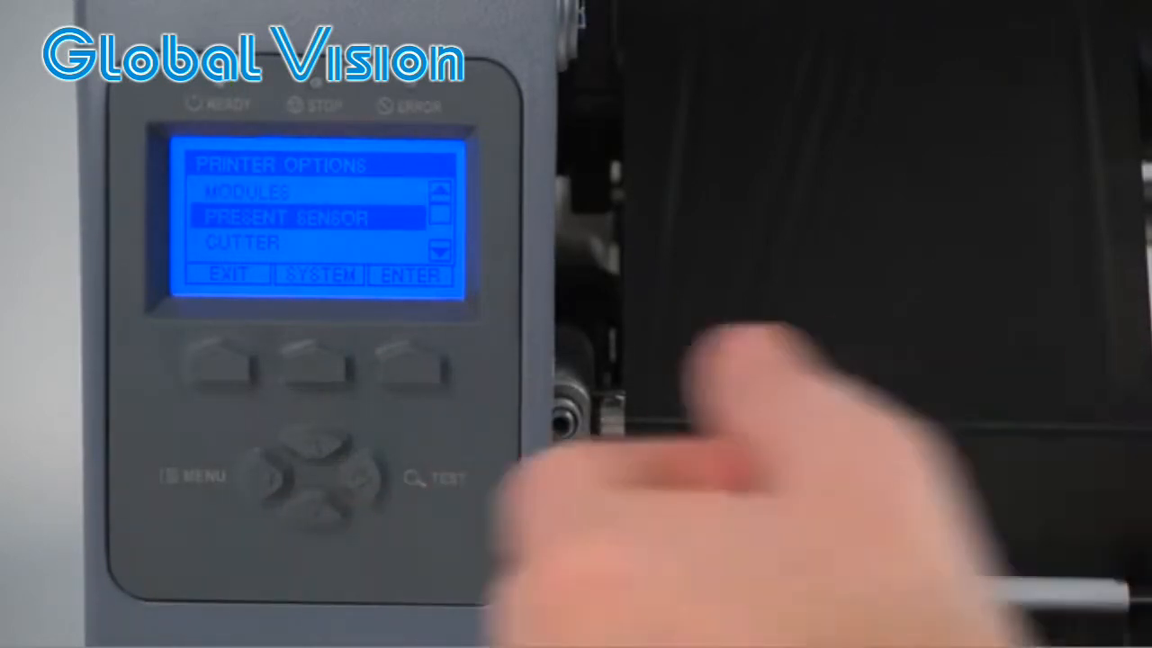
{"action": "left_click", "coordinate": [410, 369]}
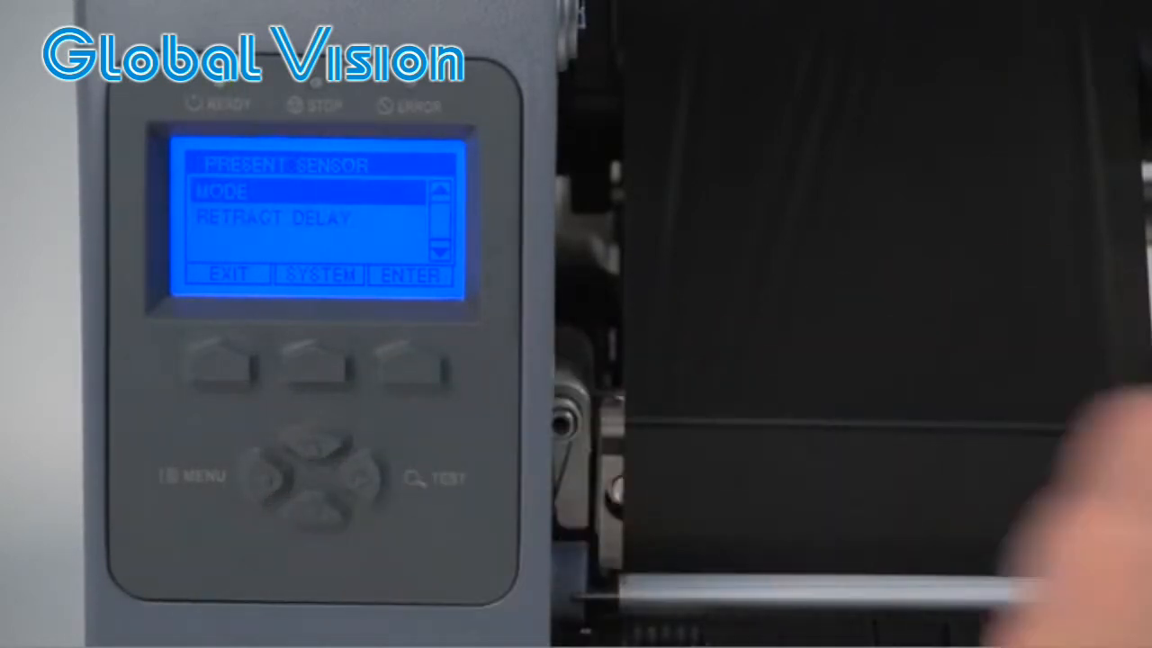
{"action": "left_click", "coordinate": [406, 364]}
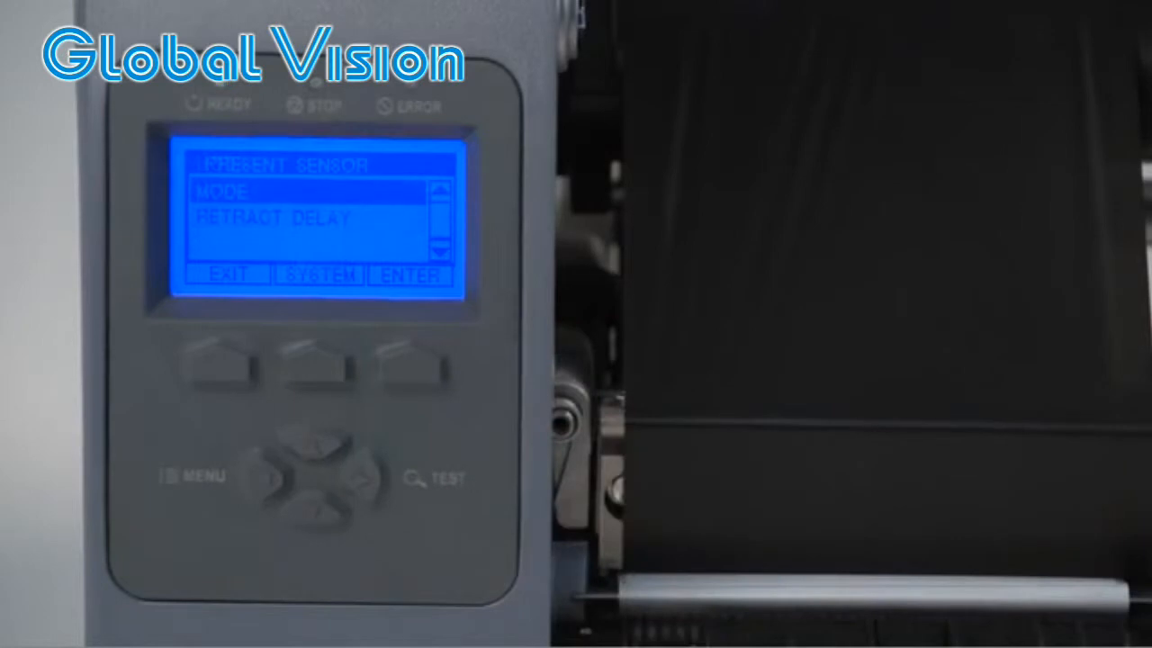
{"action": "left_click", "coordinate": [317, 468]}
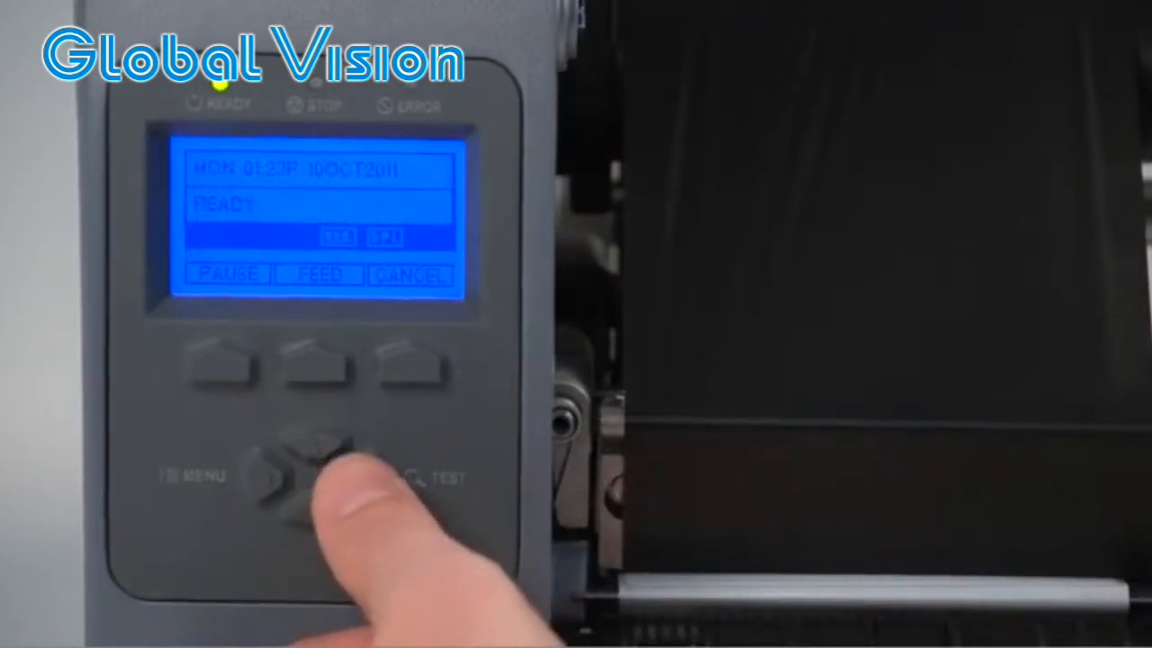